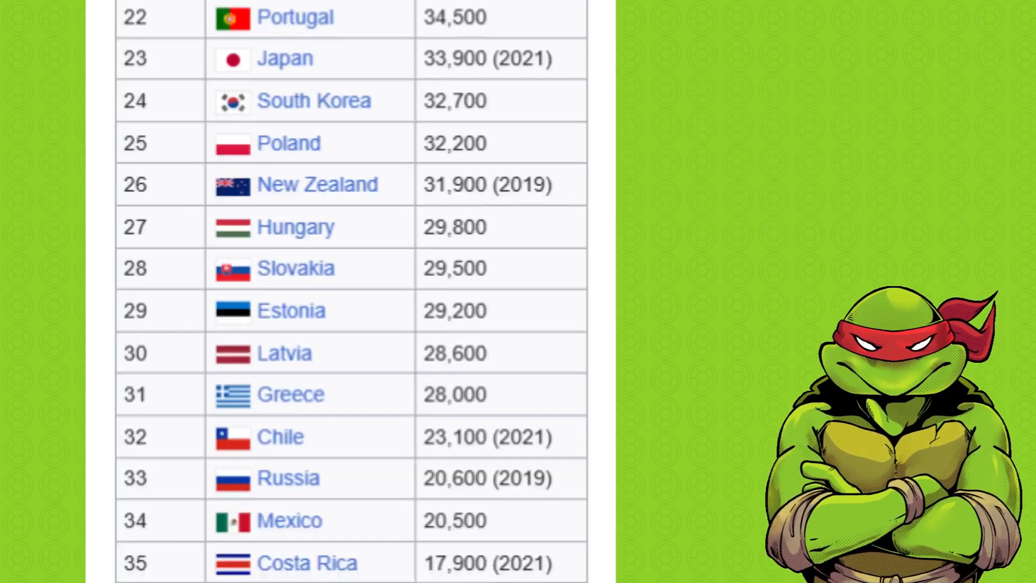
{"action": "scroll", "scroll_direction": "up", "scroll_amount": 3}
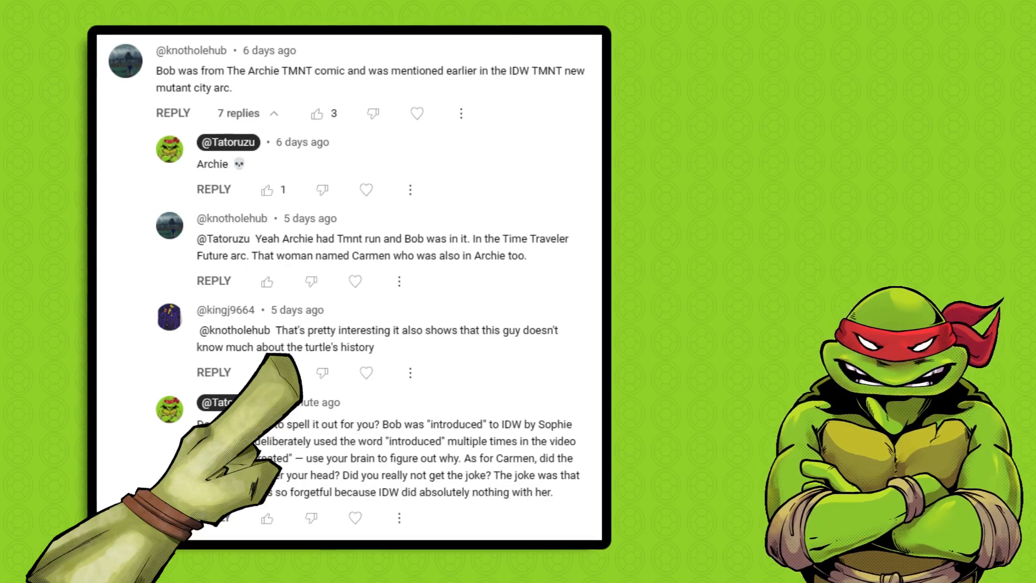
{"action": "left_click", "coordinate": [266, 373]}
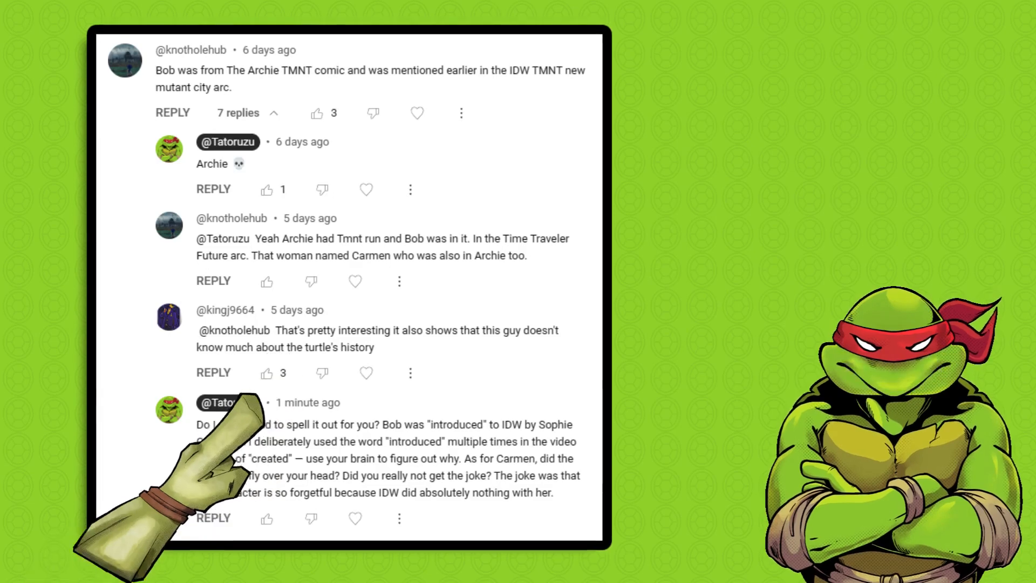